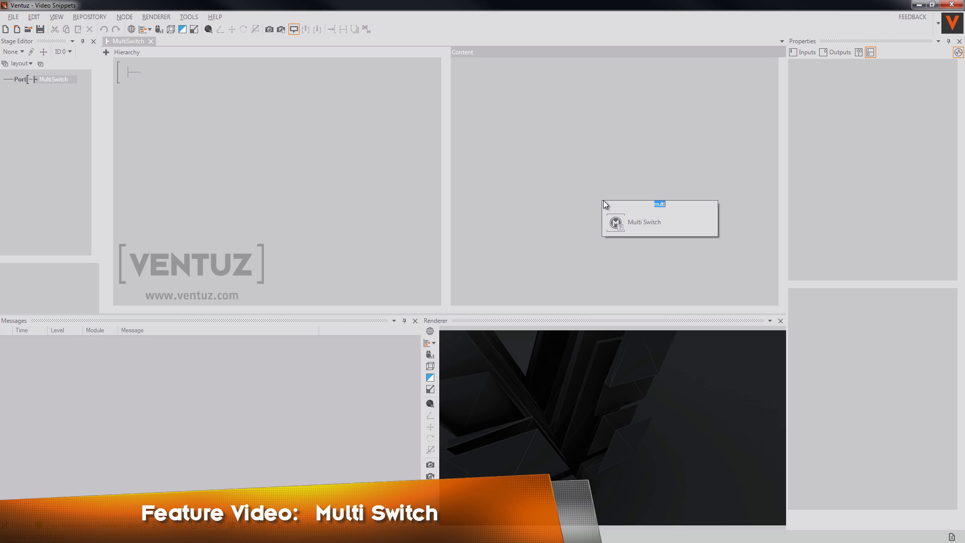
- Place a Multi Switch node in the content area, select it, and list its output data types
left_click(643, 222)
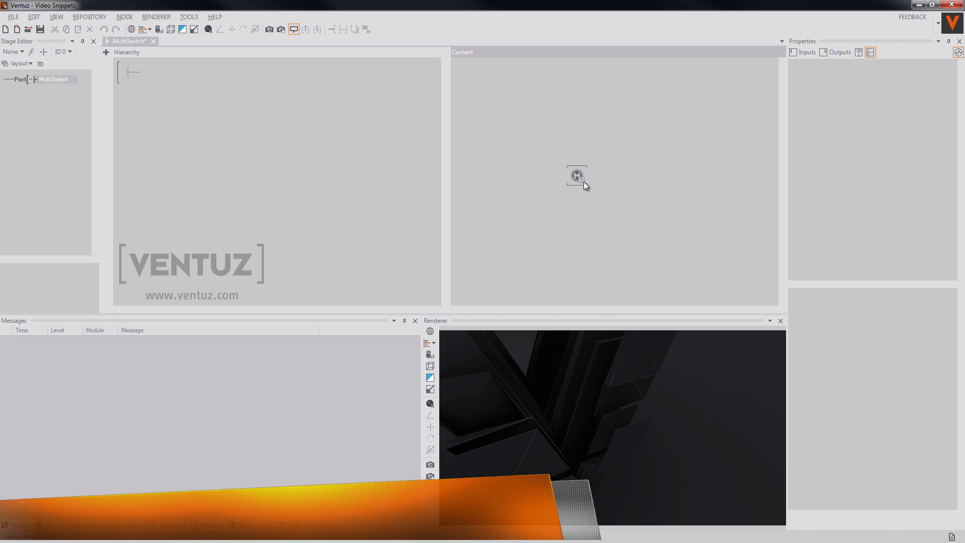
left_click(576, 176)
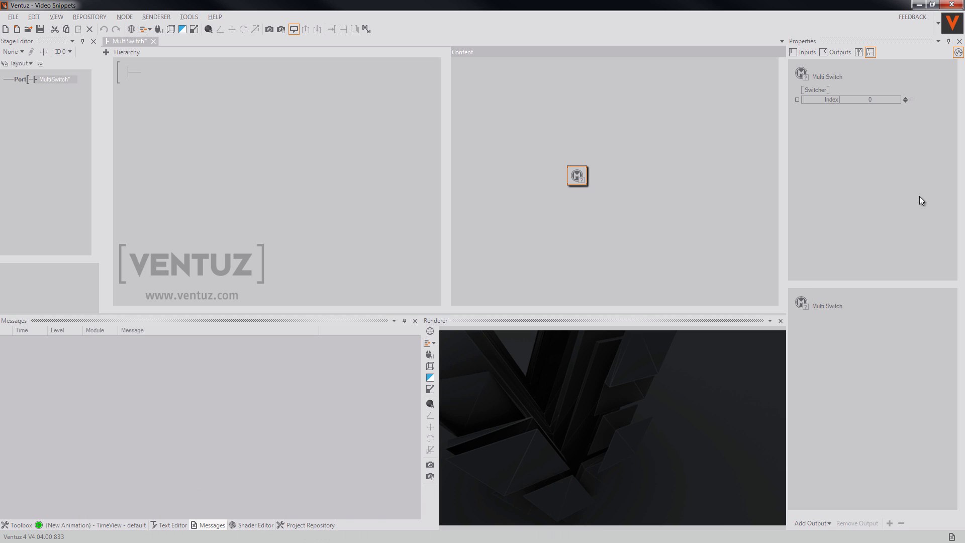
mouse_move(837, 92)
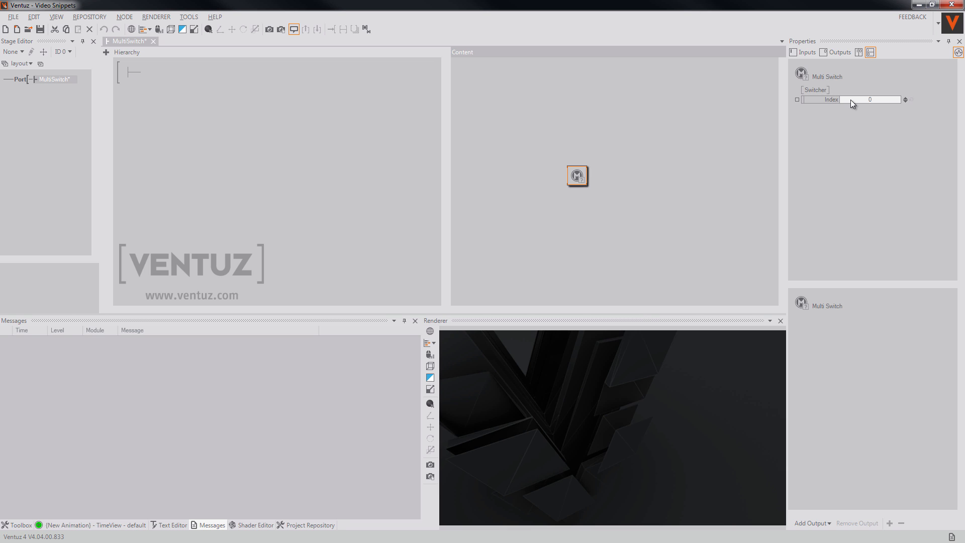
left_click(811, 522)
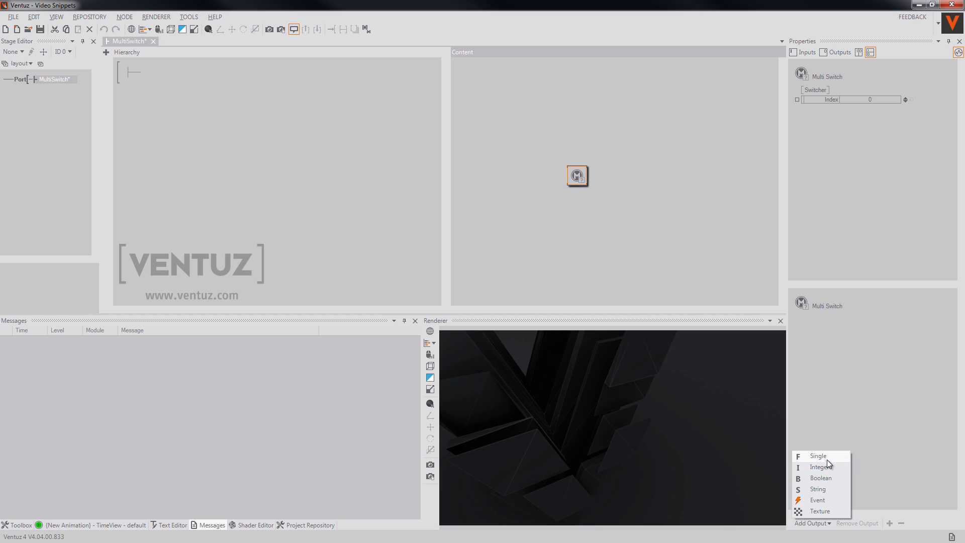
mouse_move(832, 479)
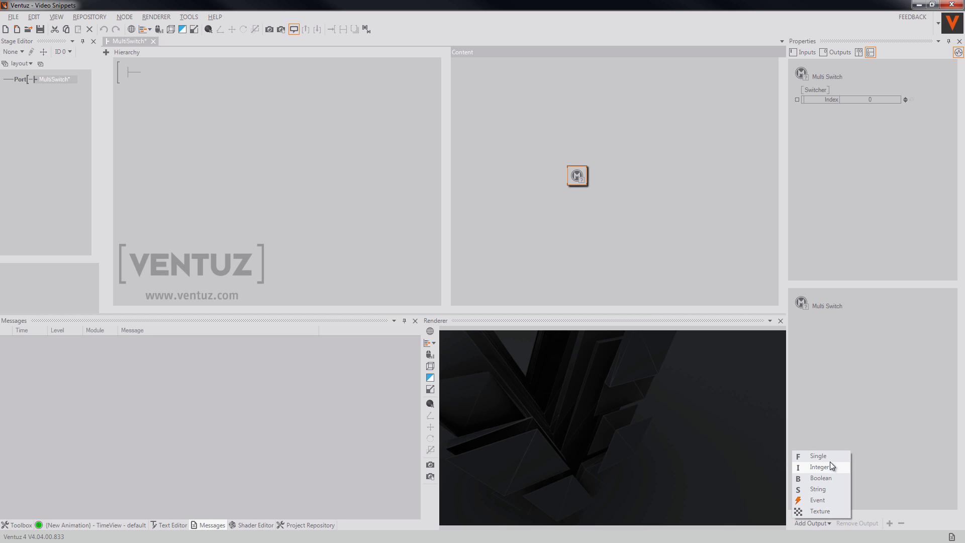
- Add a Single output A with inputs A00–A03 set to 4, 5, 3 and 1
left_click(820, 467)
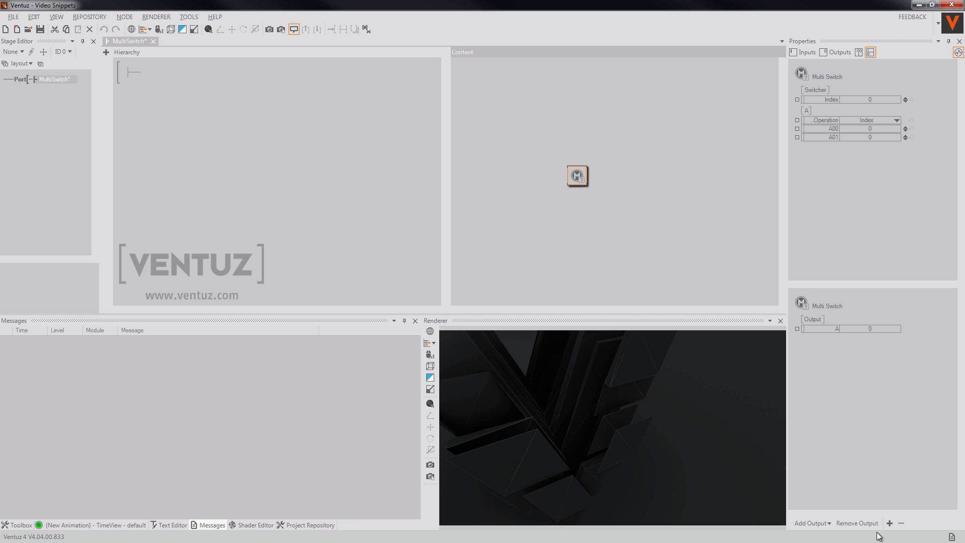
left_click(890, 523)
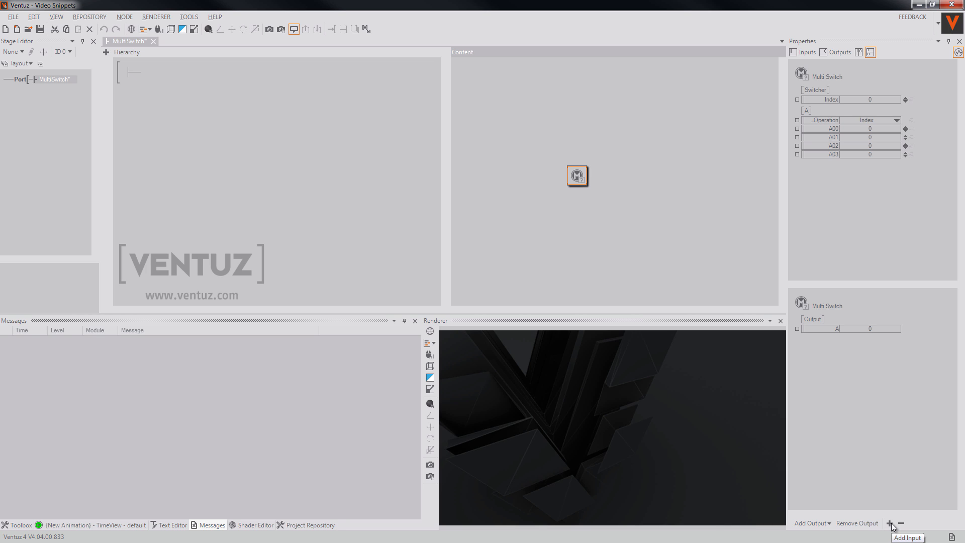
mouse_move(851, 226)
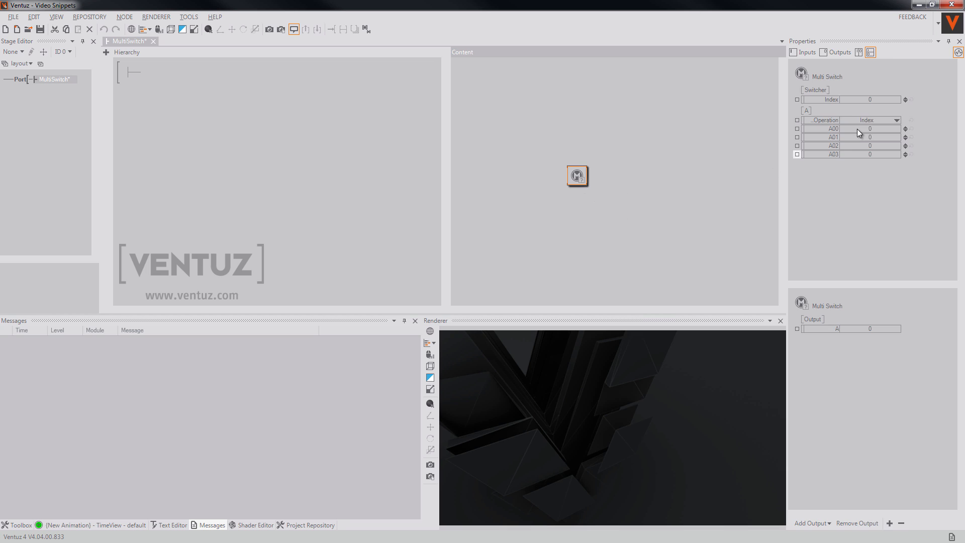
left_click(870, 129)
type("4")
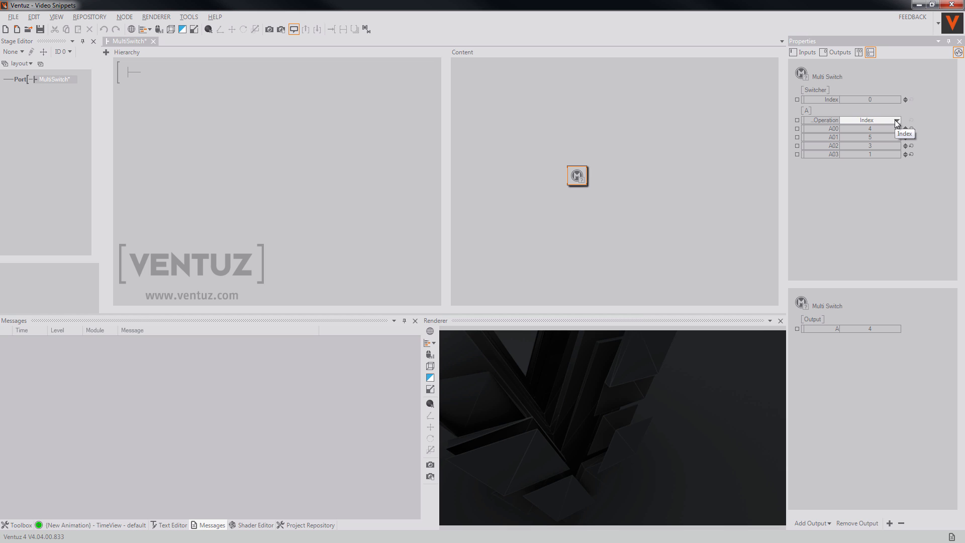
mouse_move(873, 128)
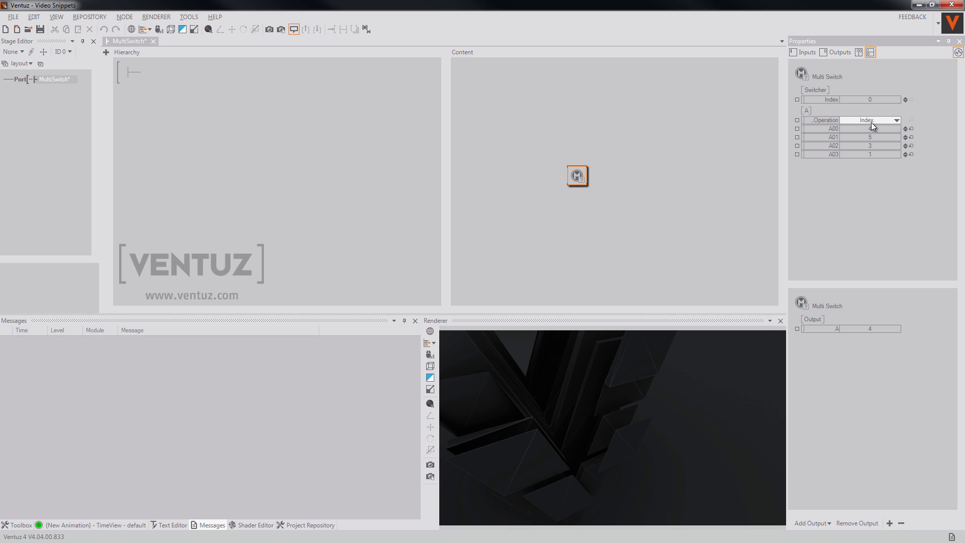
- Set group A's operation to Average after trying LastChanged, giving 4.75
left_click(896, 120)
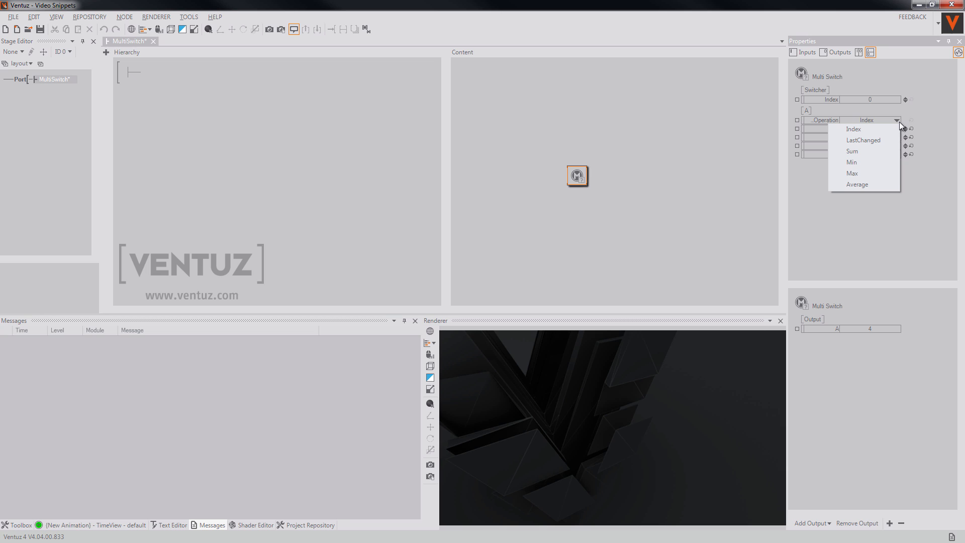
mouse_move(892, 146)
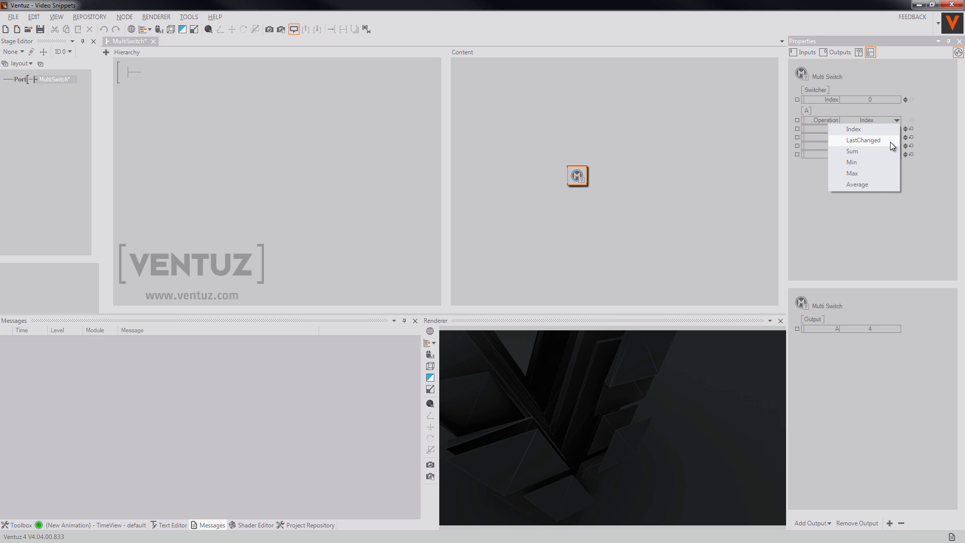
left_click(862, 140)
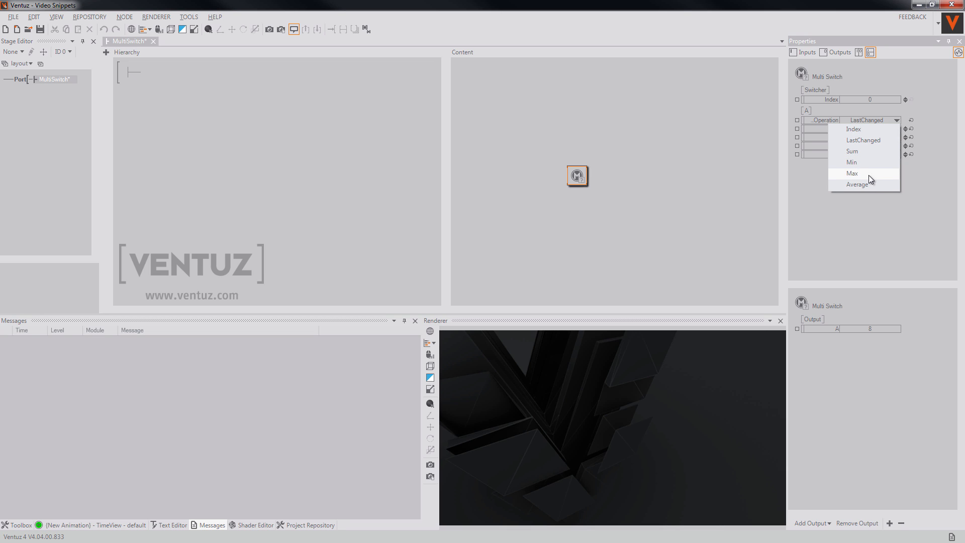
left_click(856, 185)
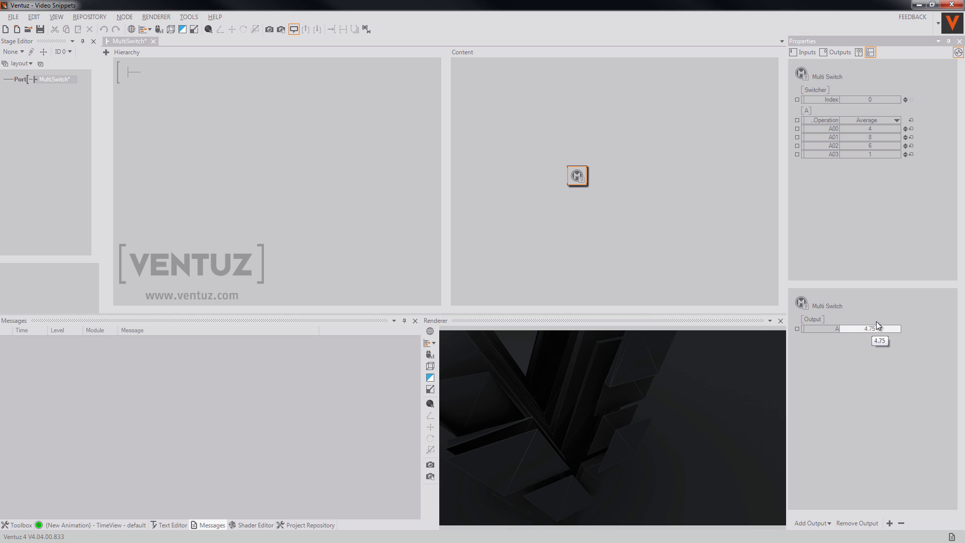
mouse_move(816, 512)
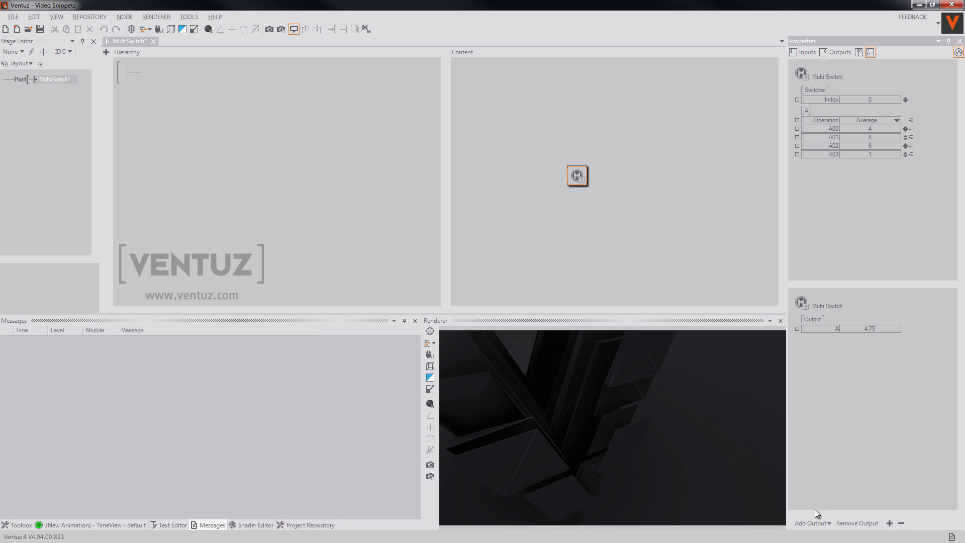
- Add Boolean output B and set its operation to AllOff
left_click(810, 523)
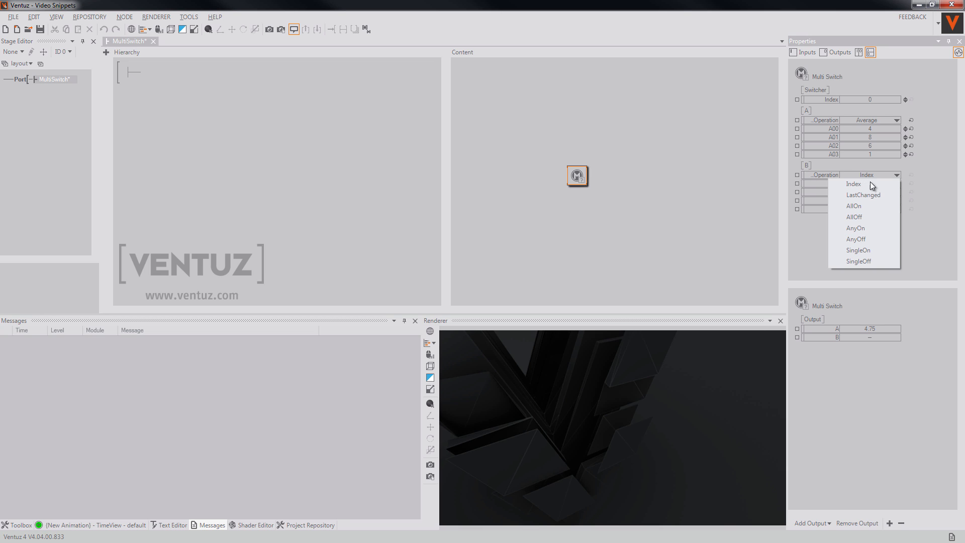
mouse_move(879, 214)
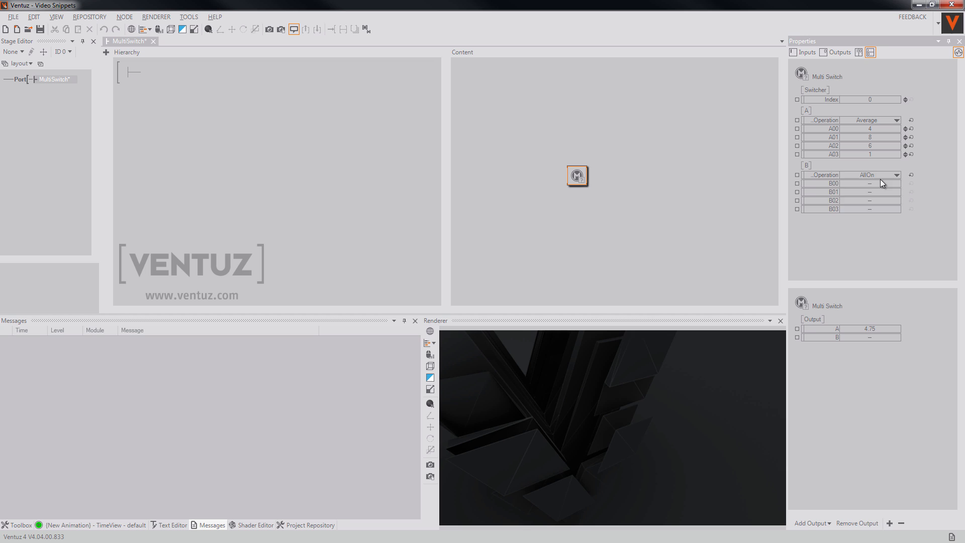
left_click(883, 175)
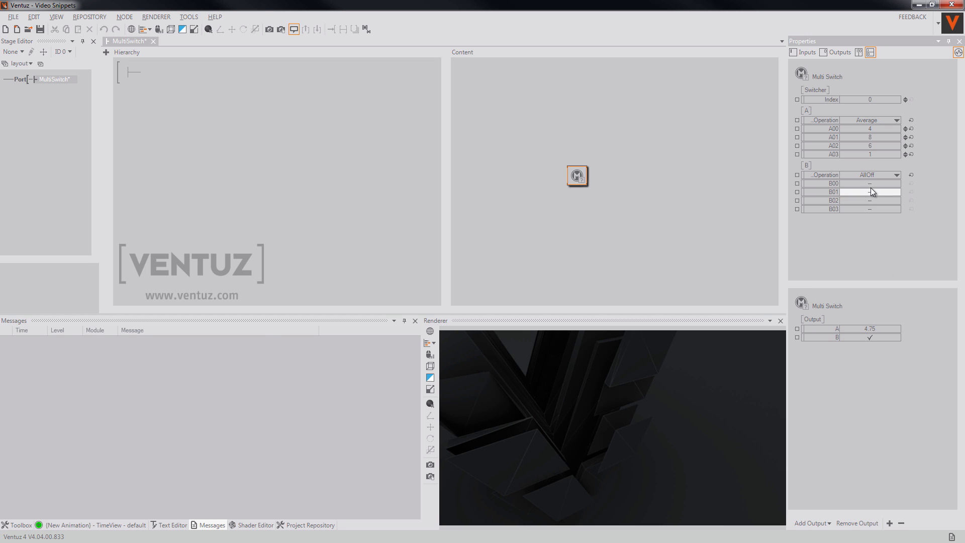
left_click(16, 524)
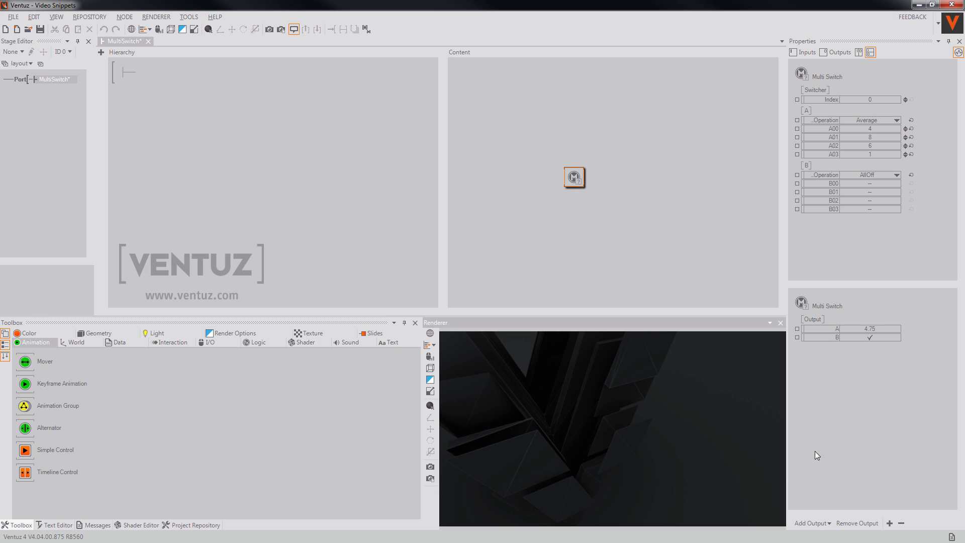
- Add texture output C plus Texture Loader nodes named User Input and Backup
left_click(811, 523)
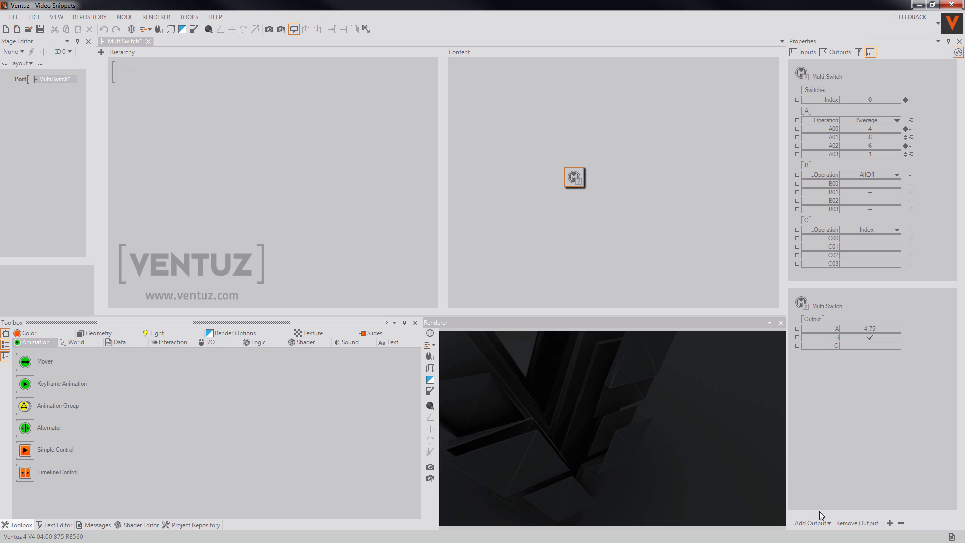
left_click(894, 229)
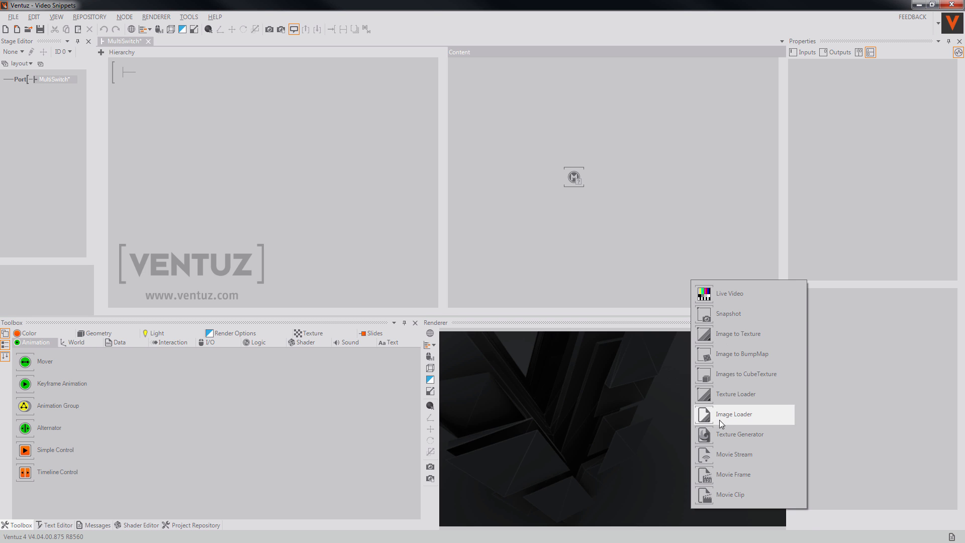
left_click(734, 414)
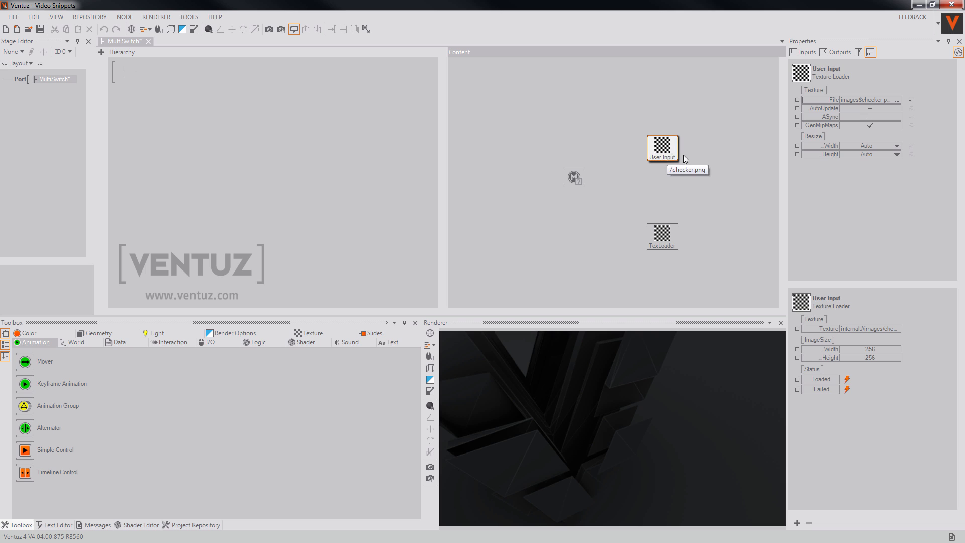
left_click(662, 236)
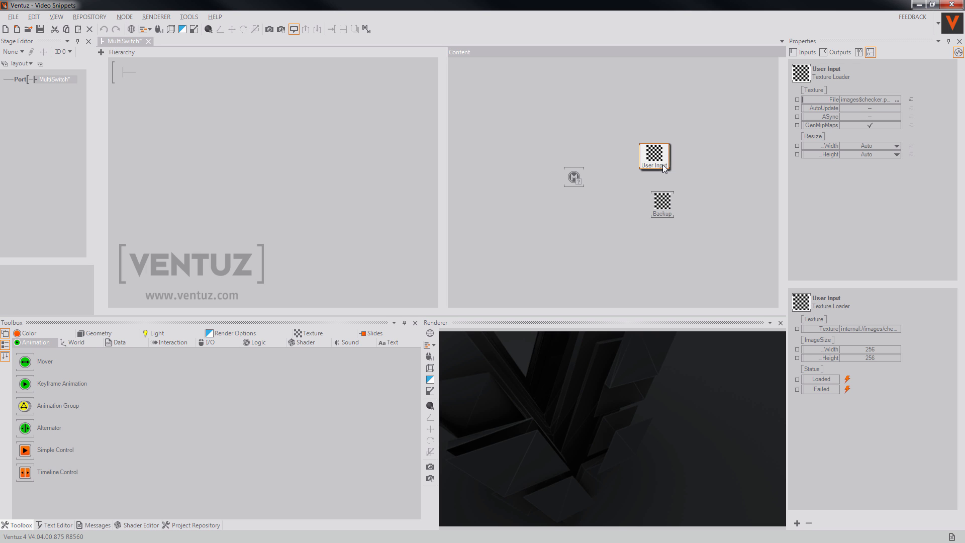
mouse_move(664, 166)
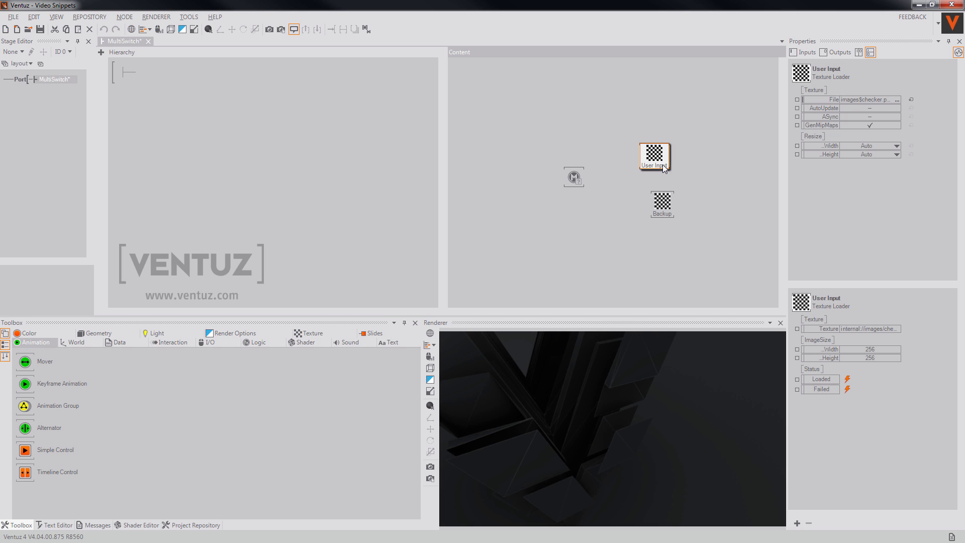
left_click(574, 177)
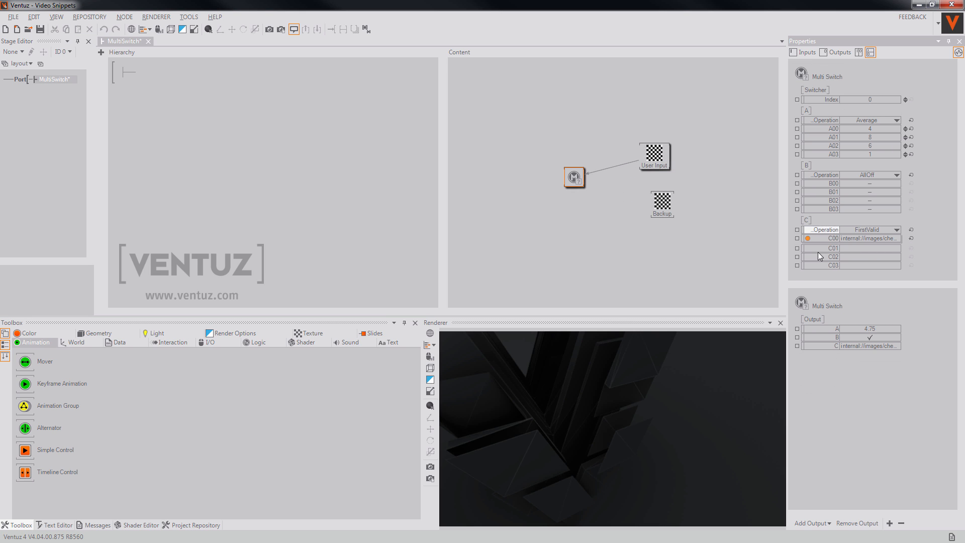
- Bind the User Input and Backup loaders to texture inputs C00 and C01
left_click(646, 201)
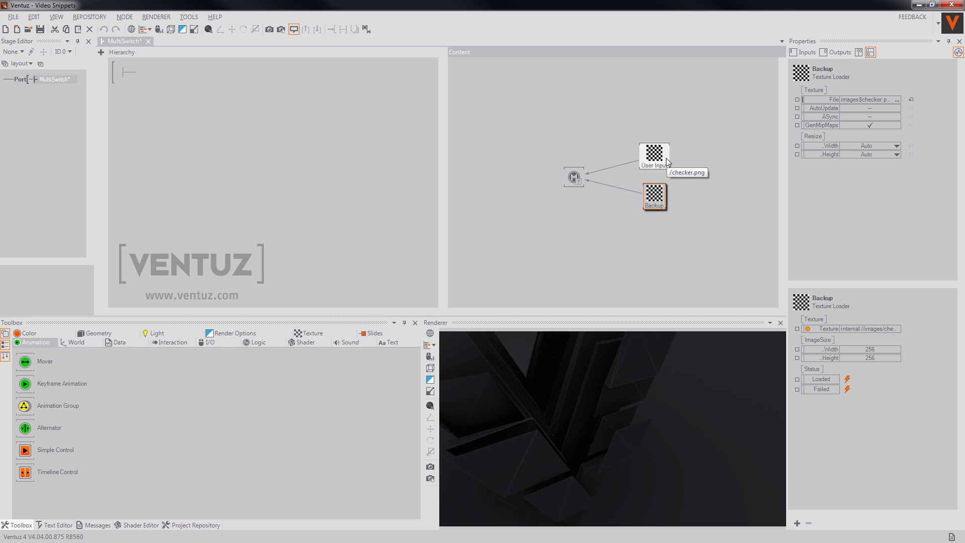
left_click(654, 154)
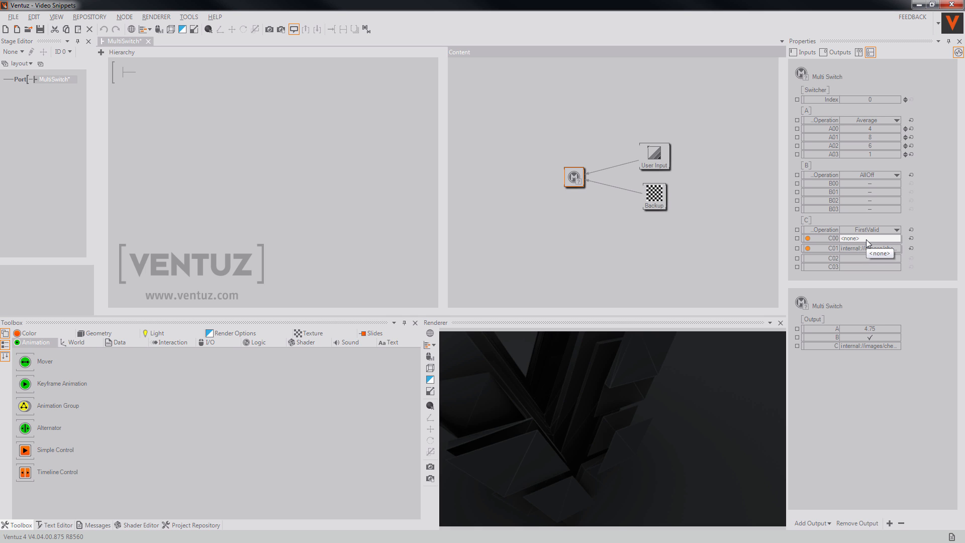
mouse_move(852, 247)
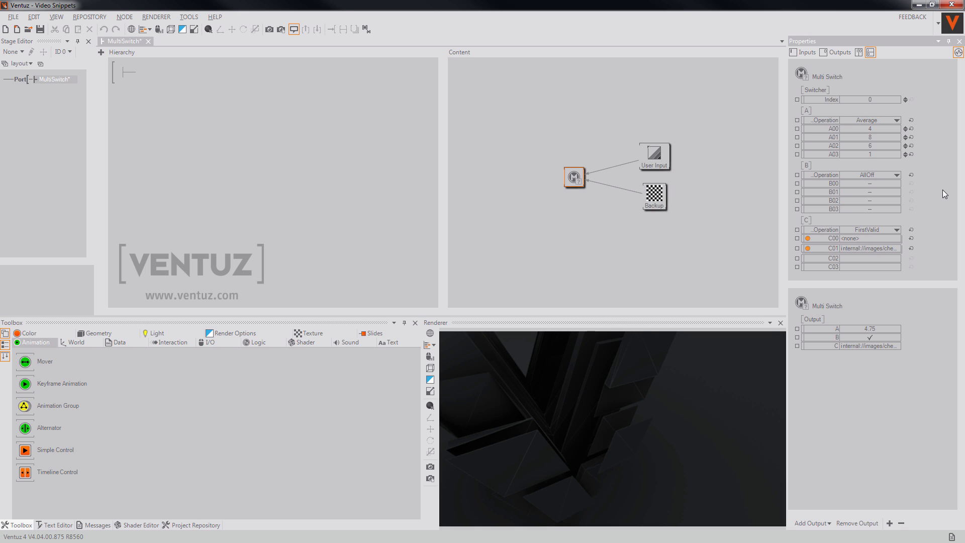
mouse_move(935, 151)
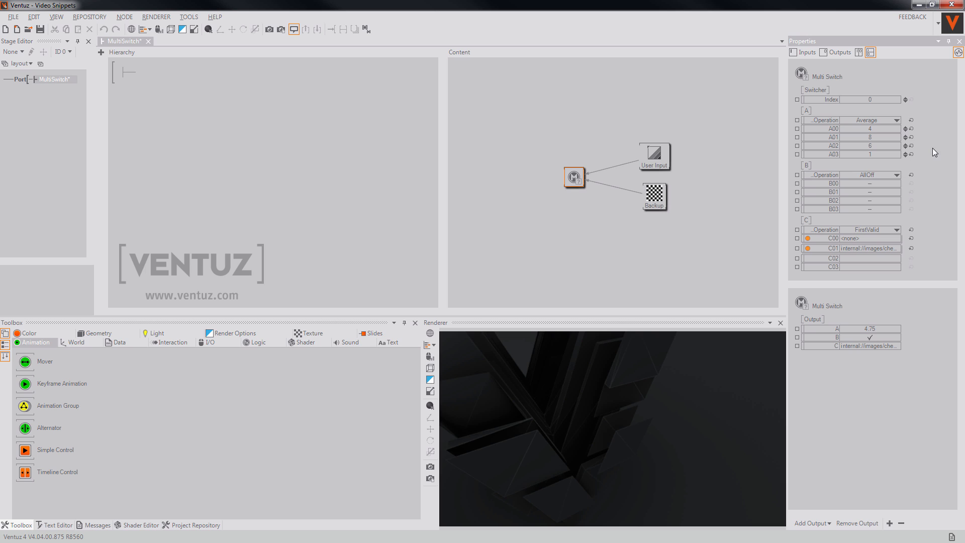